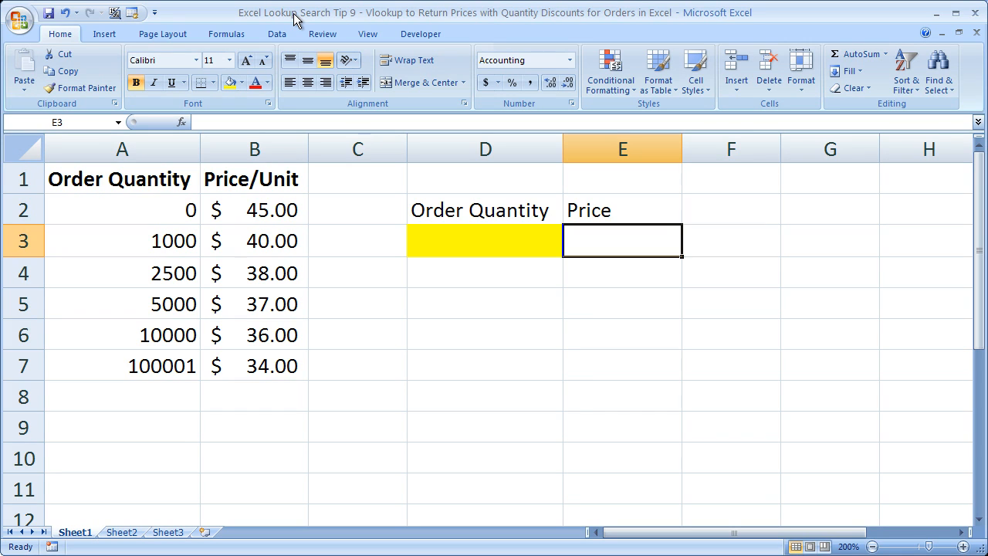
mouse_move(321, 237)
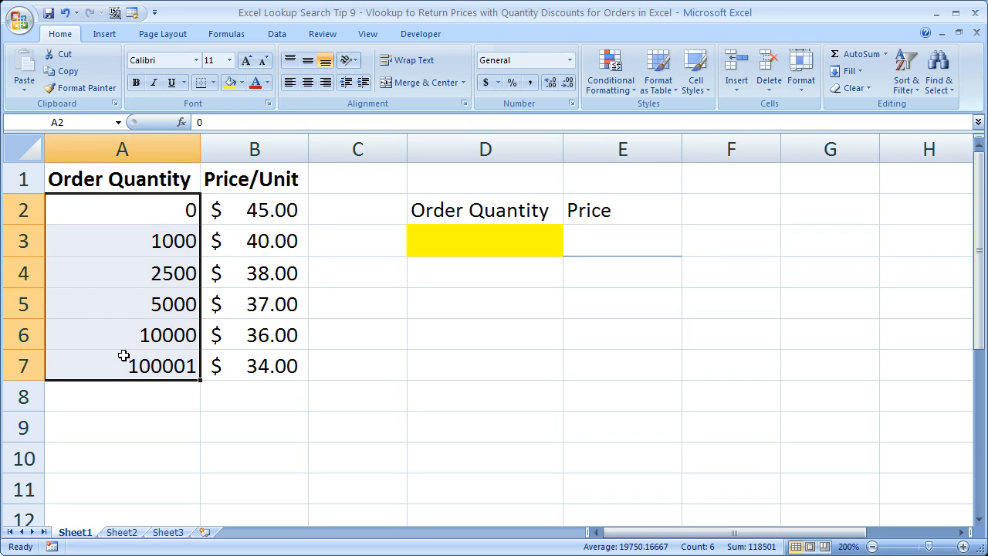
Point out the quantity-price table A2:B7, the order quantity cell D3 and the price cell E3
left_click_drag(121, 210, 254, 365)
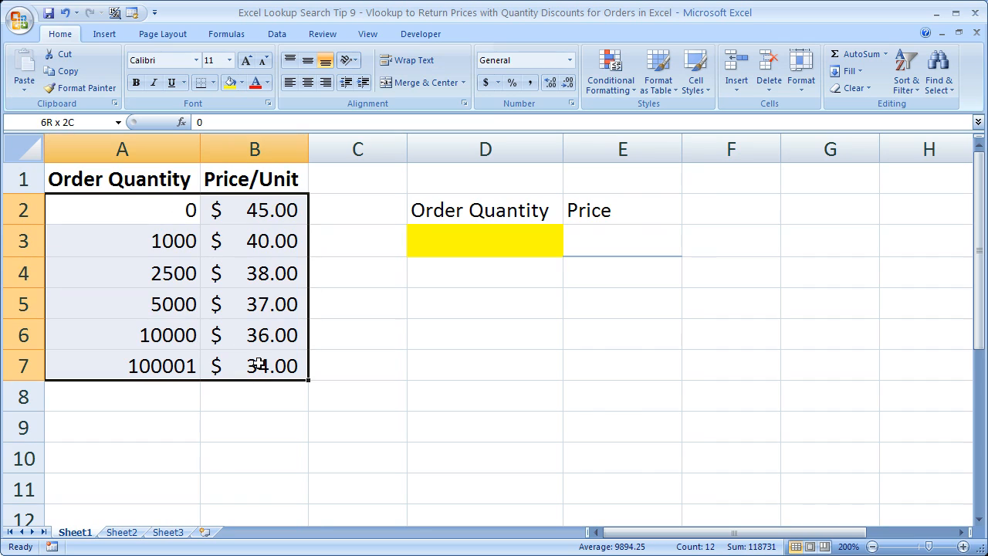
left_click(122, 210)
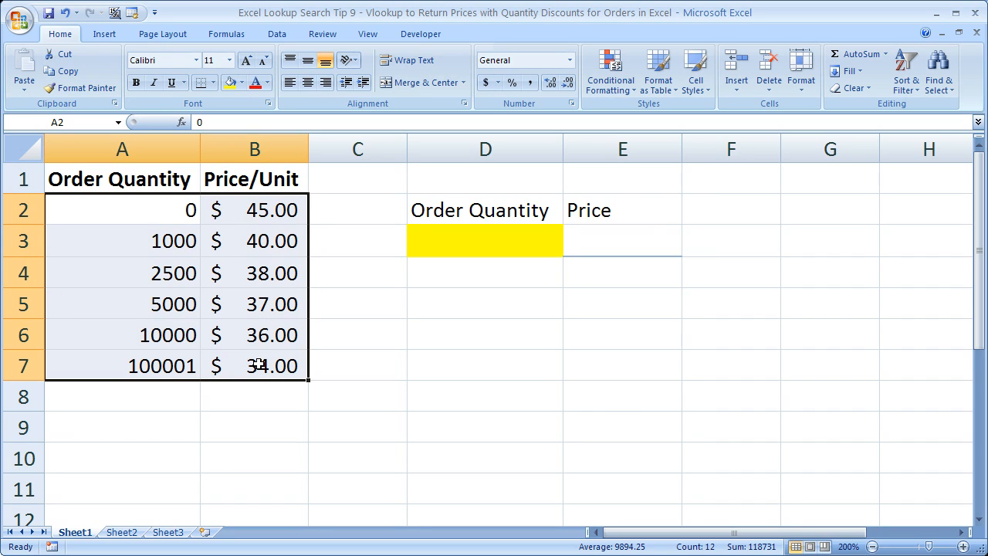
mouse_move(154, 225)
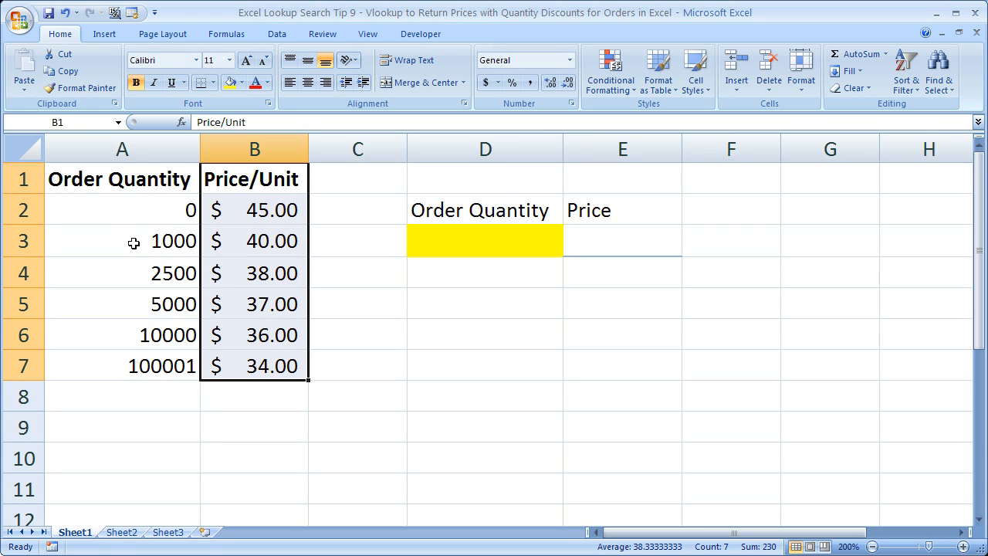
left_click(120, 210)
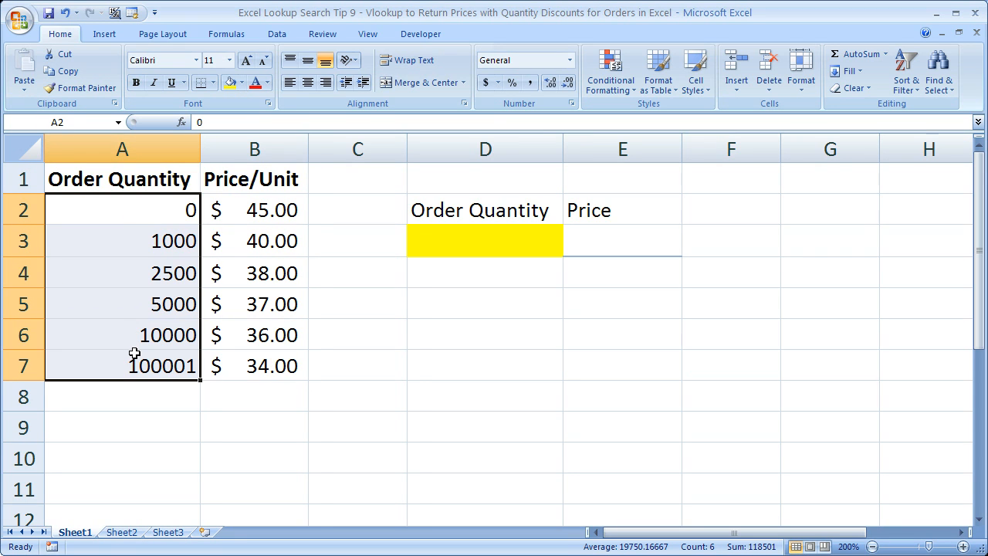
left_click(484, 240)
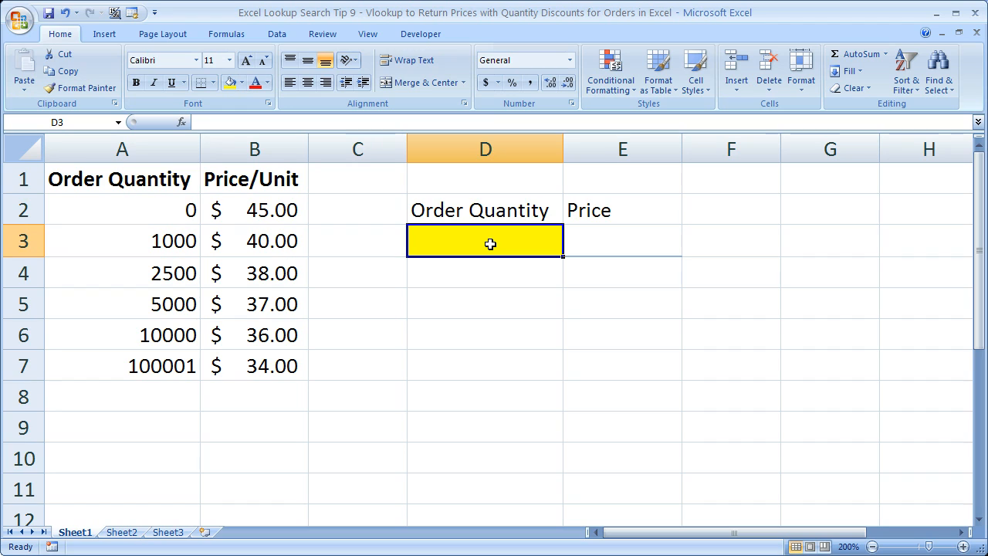
left_click(622, 241)
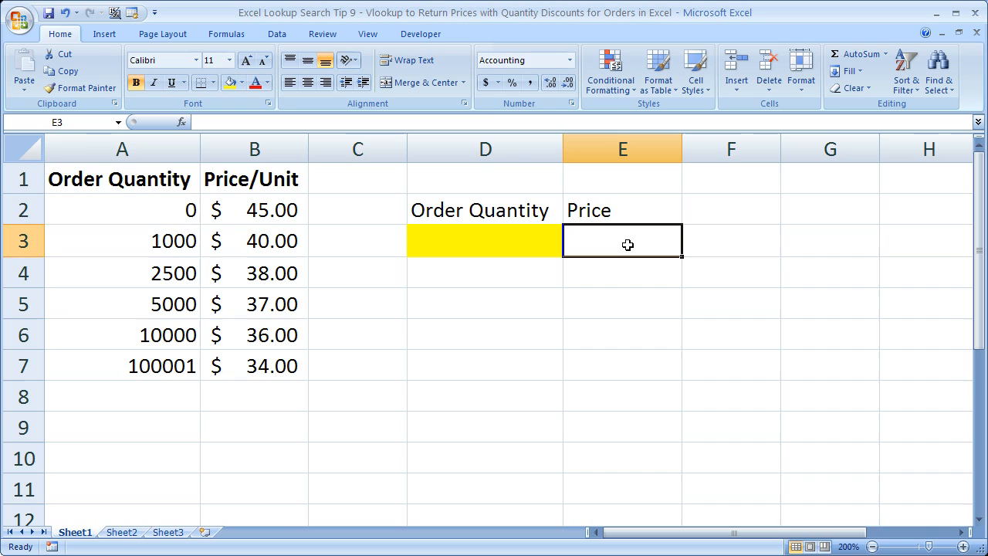
mouse_move(355, 241)
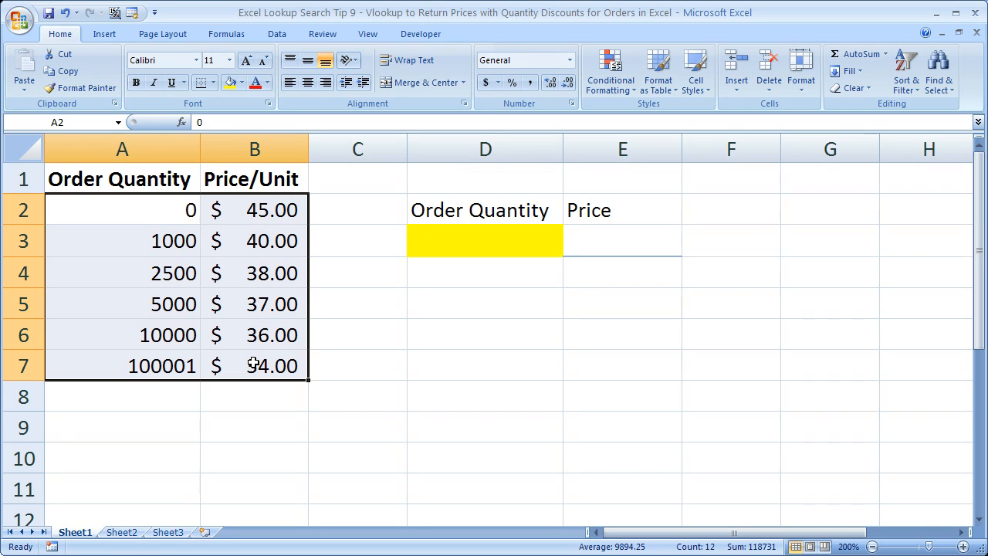
mouse_move(456, 315)
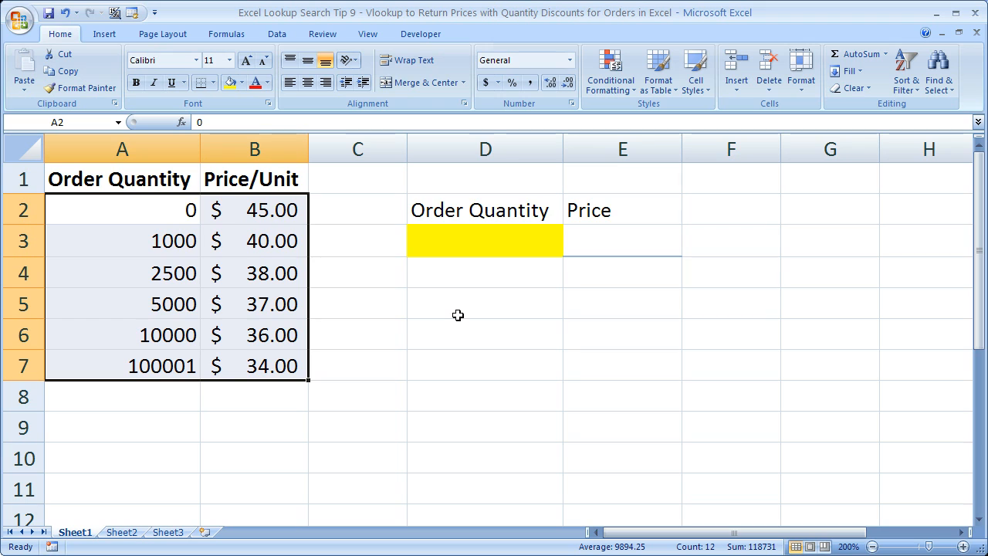
left_click_drag(120, 179, 254, 366)
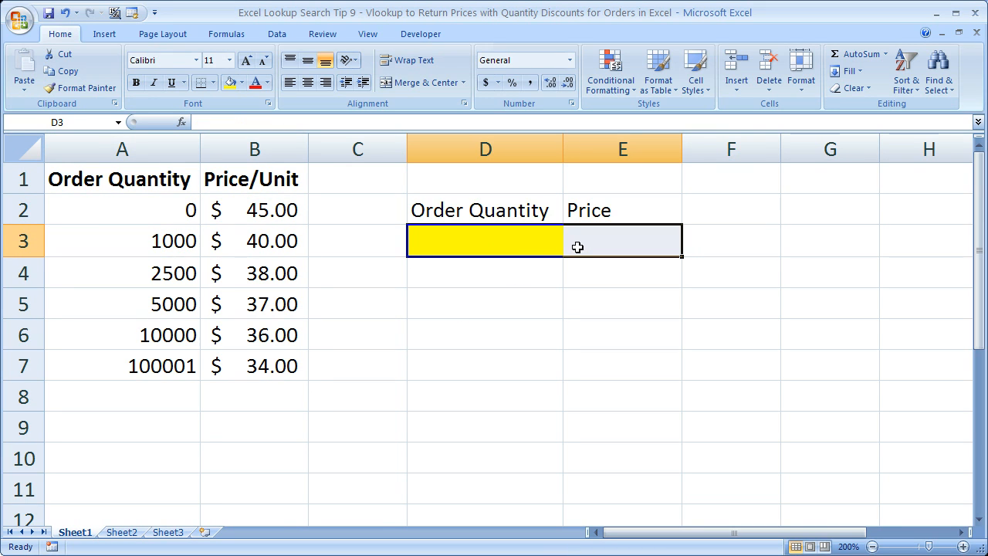
left_click(484, 240)
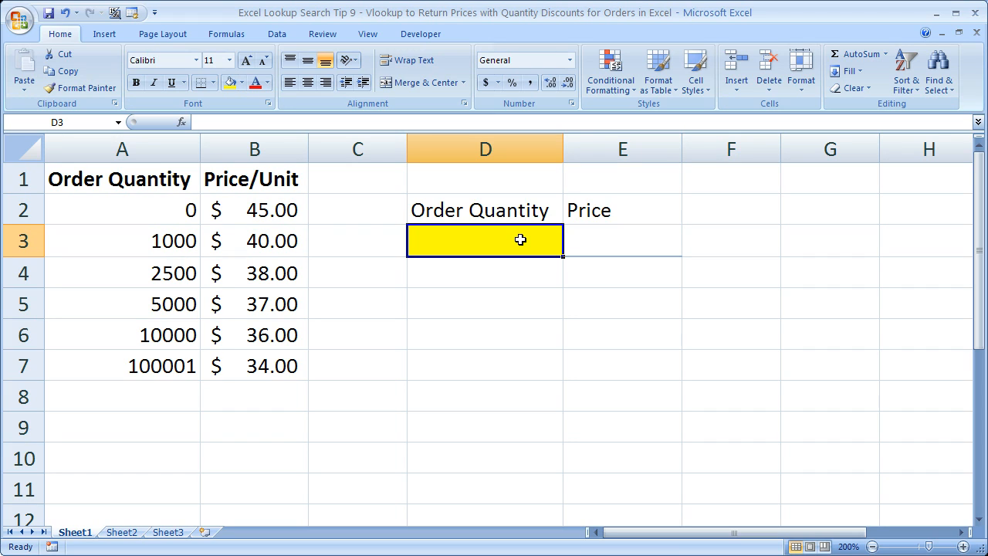
left_click(622, 240)
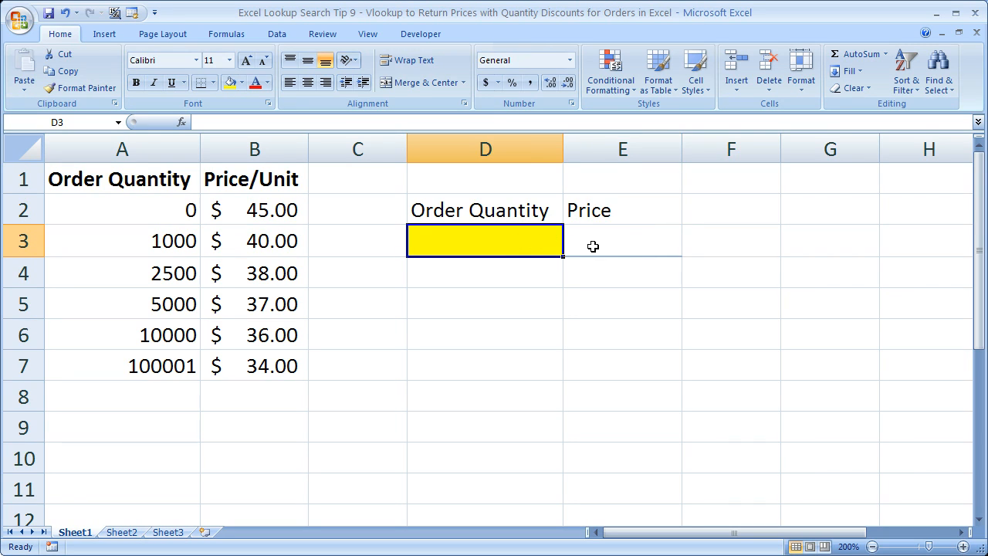
mouse_move(522, 247)
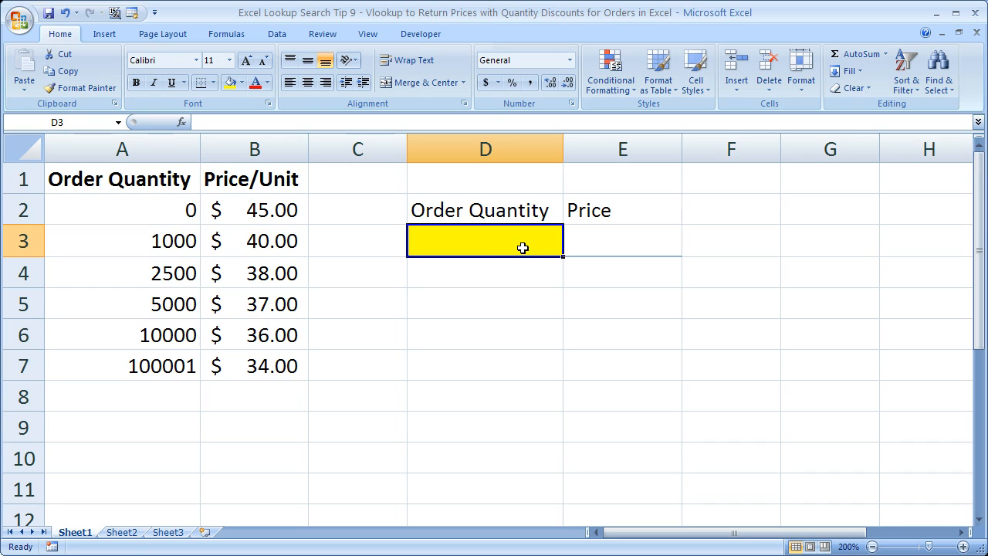
Enter =VLOOKUP(D3,A2:B7,2,TRUE) in E3 so quantity 1500 returns $40.00
left_click(622, 241)
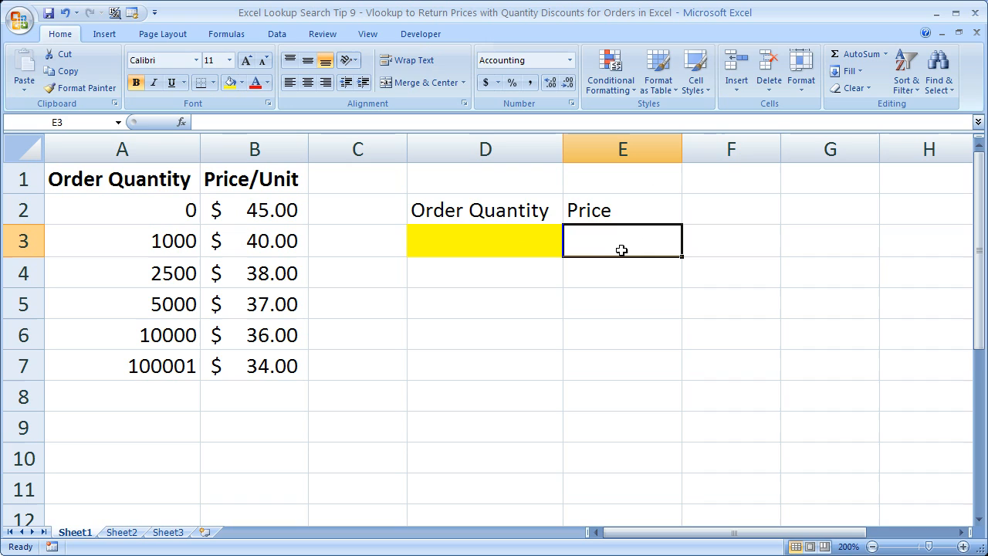
type("=vl")
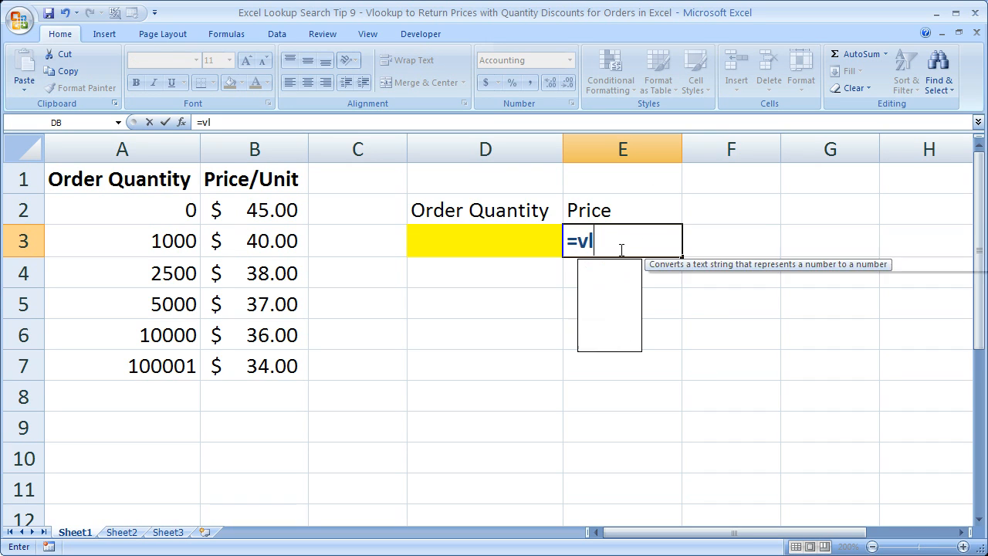
type("ookup(")
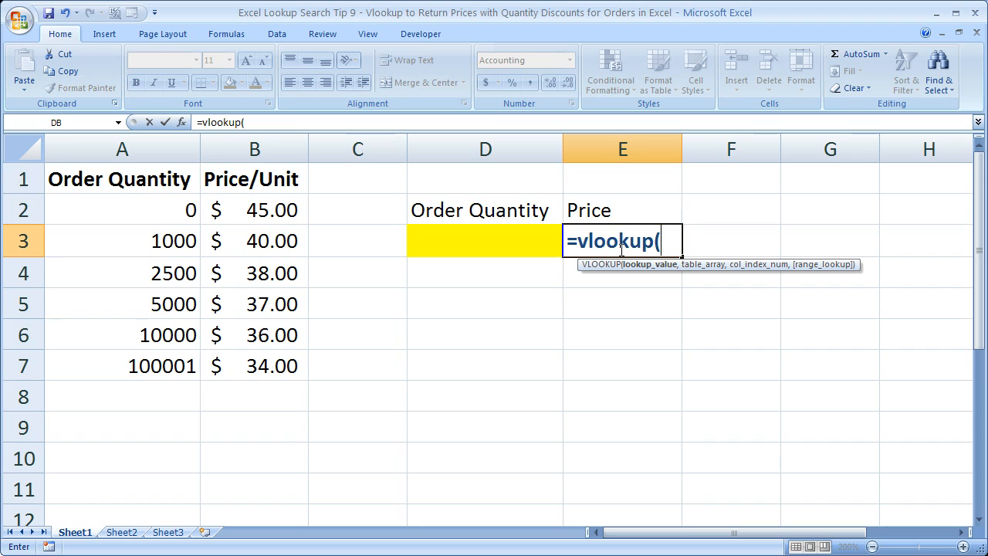
left_click(485, 241)
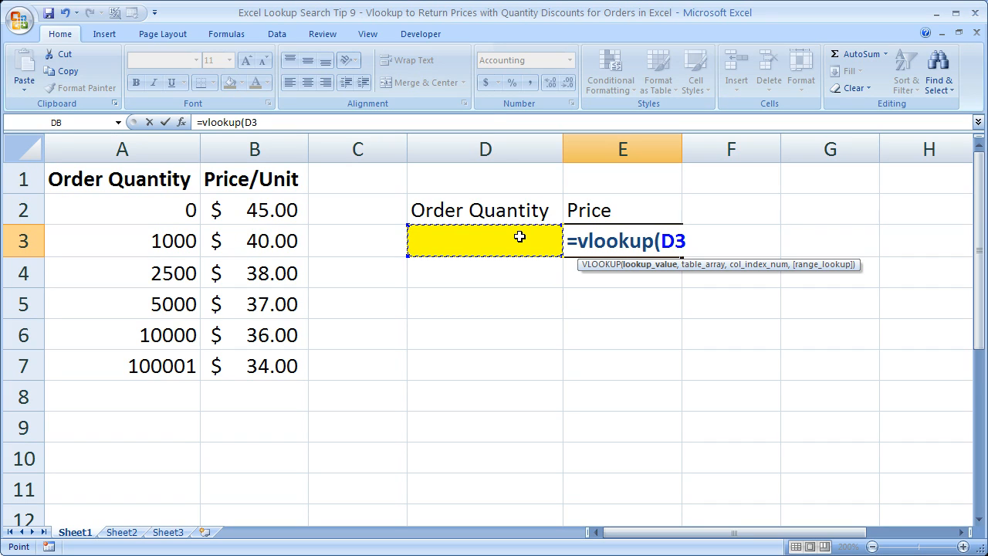
type(",")
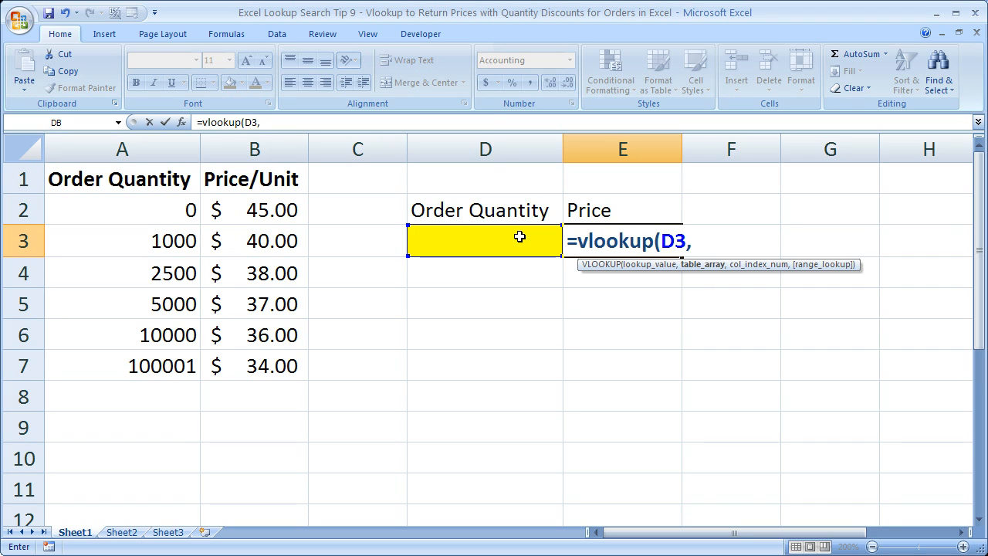
left_click_drag(122, 210, 253, 335)
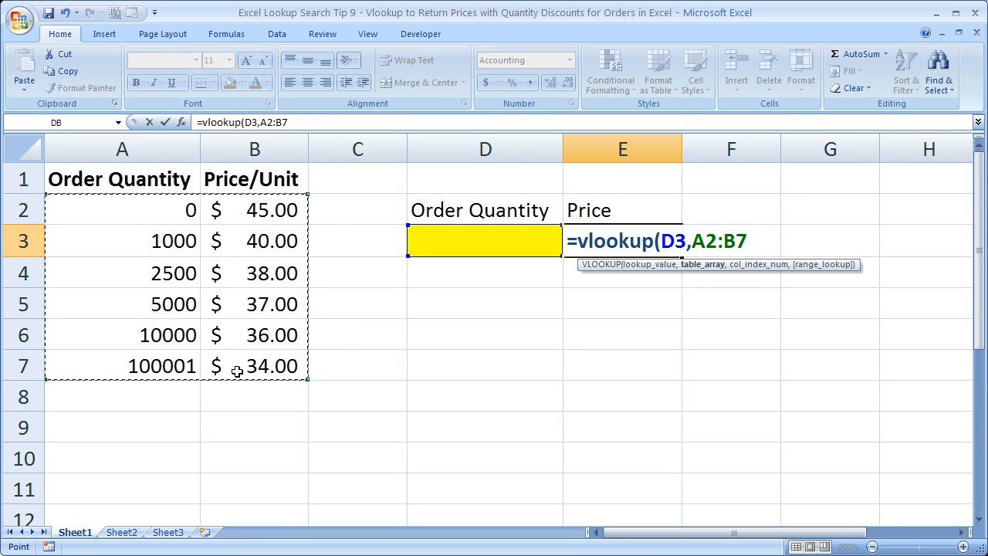
type(",")
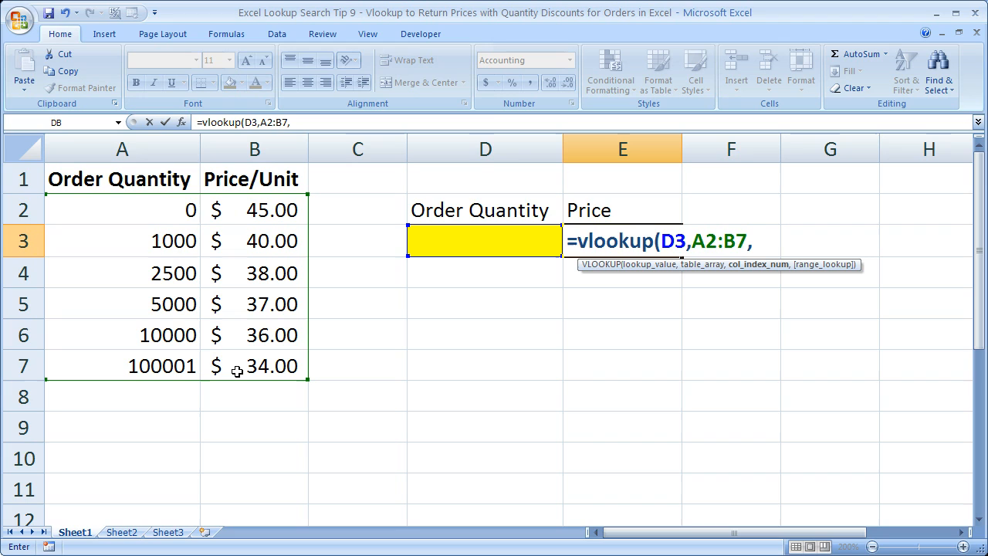
type("2,")
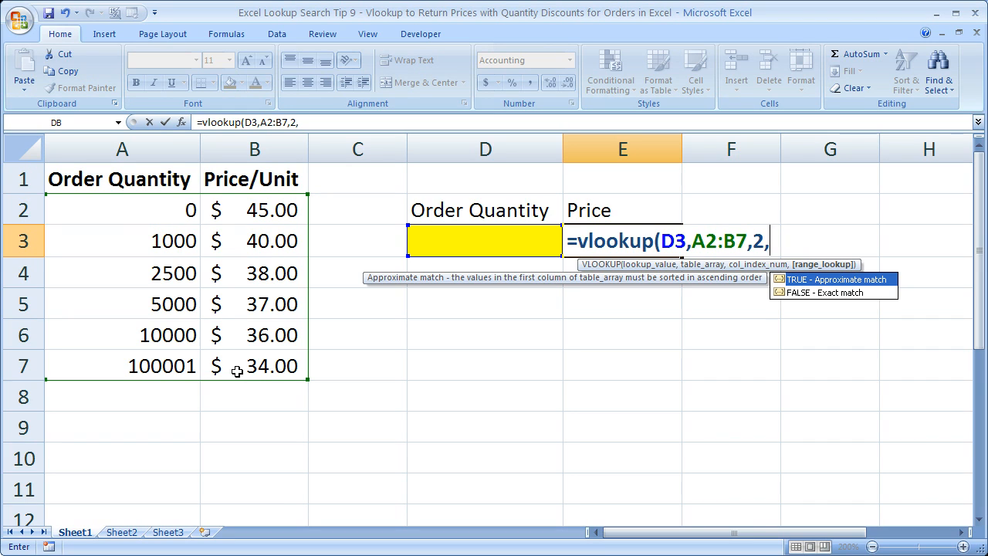
type("true)")
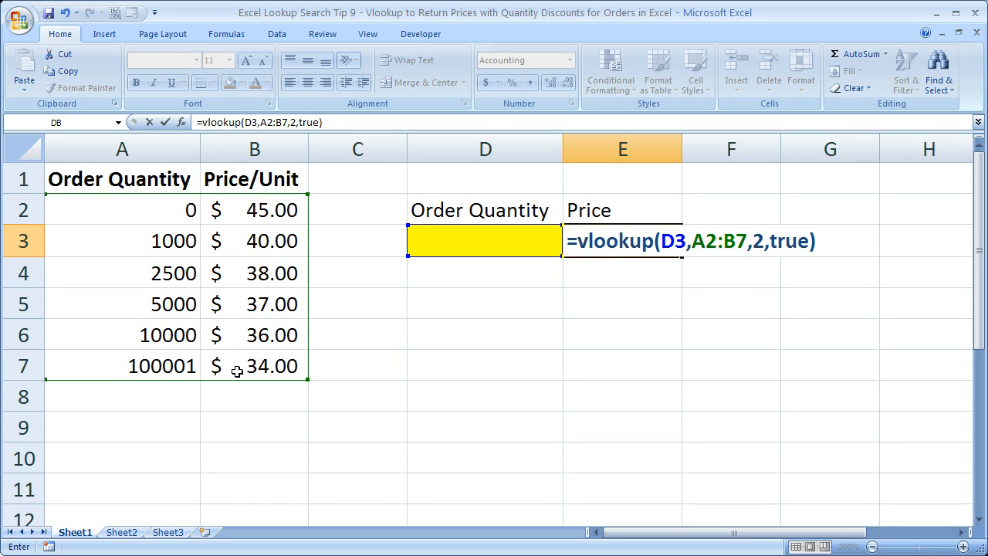
key("Return")
type("1500")
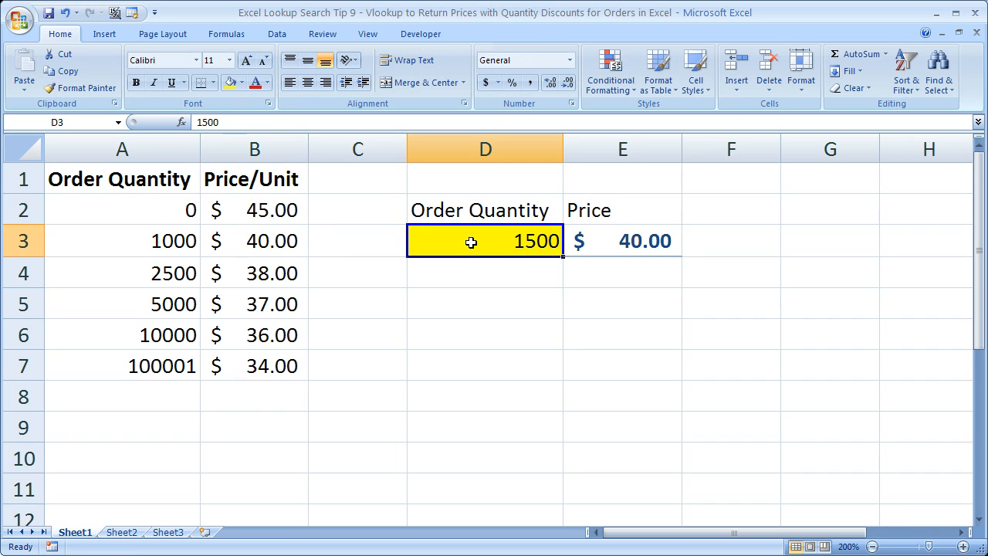
type("27")
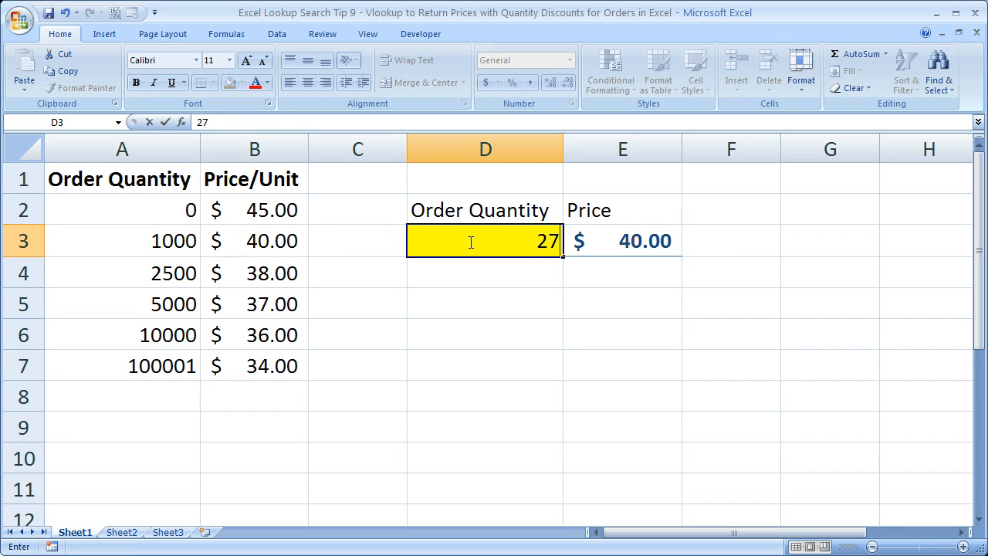
key("Return")
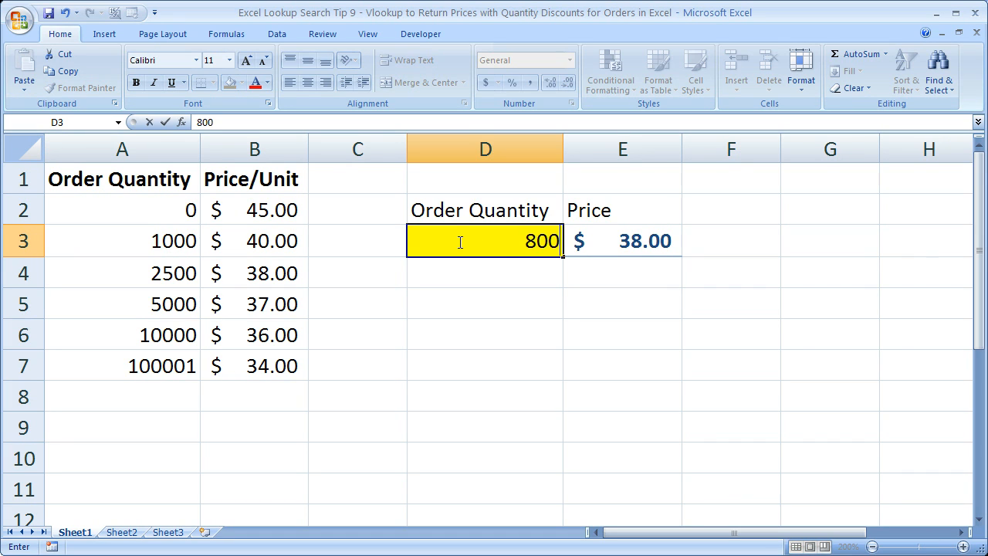
type("1")
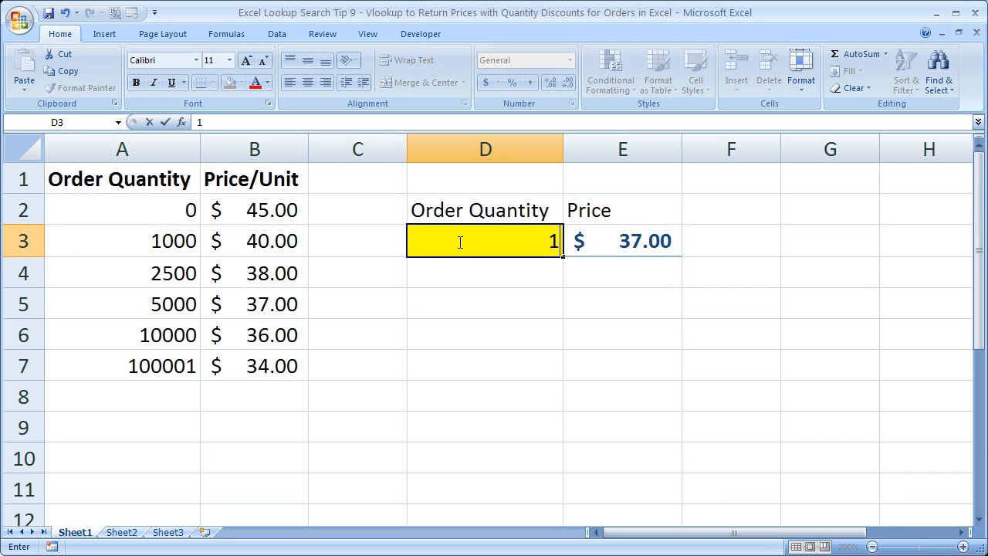
type("5000")
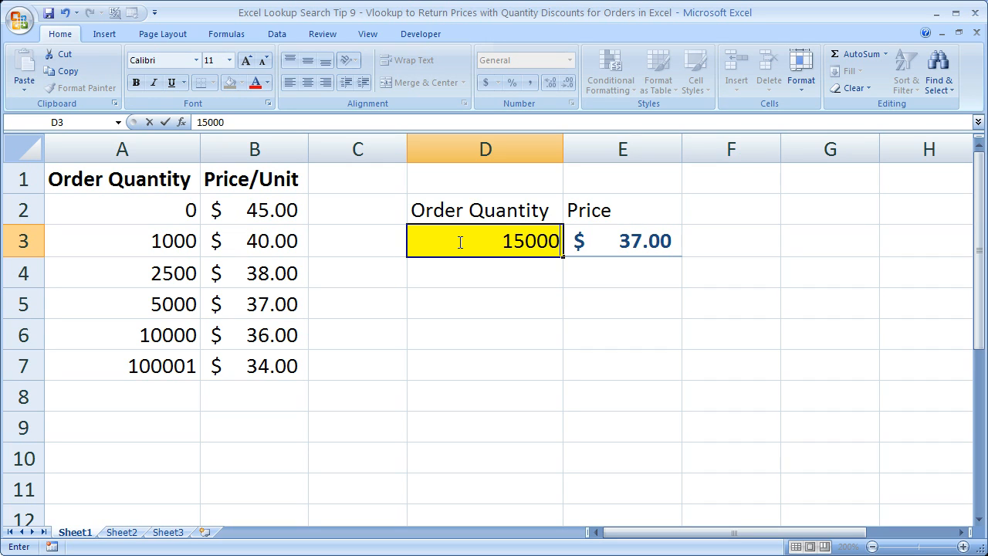
key("Return")
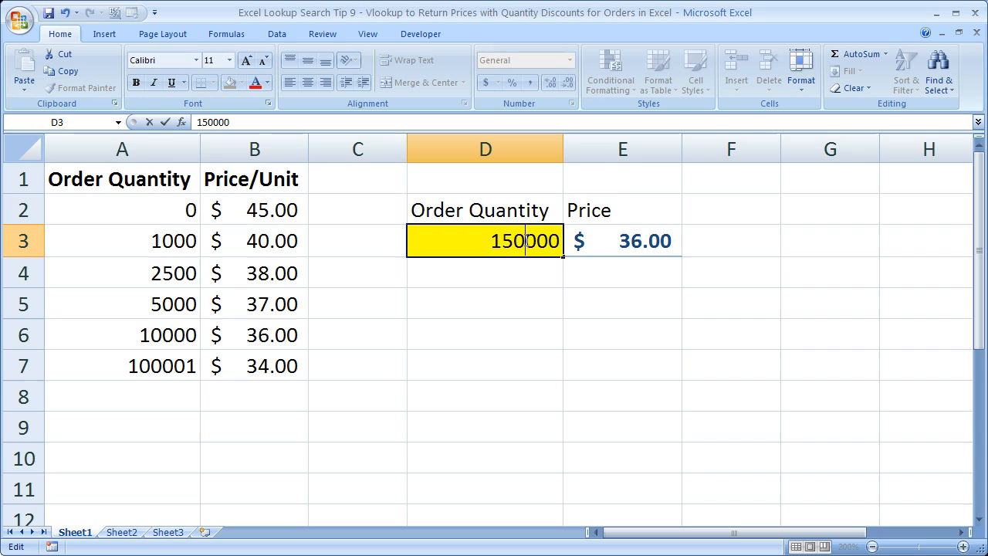
key("Return")
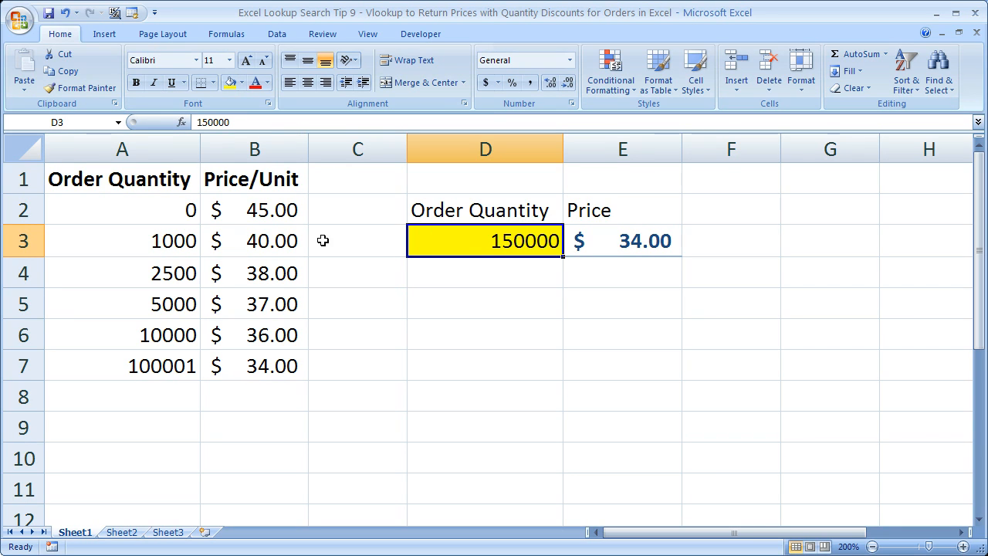
left_click_drag(122, 210, 253, 364)
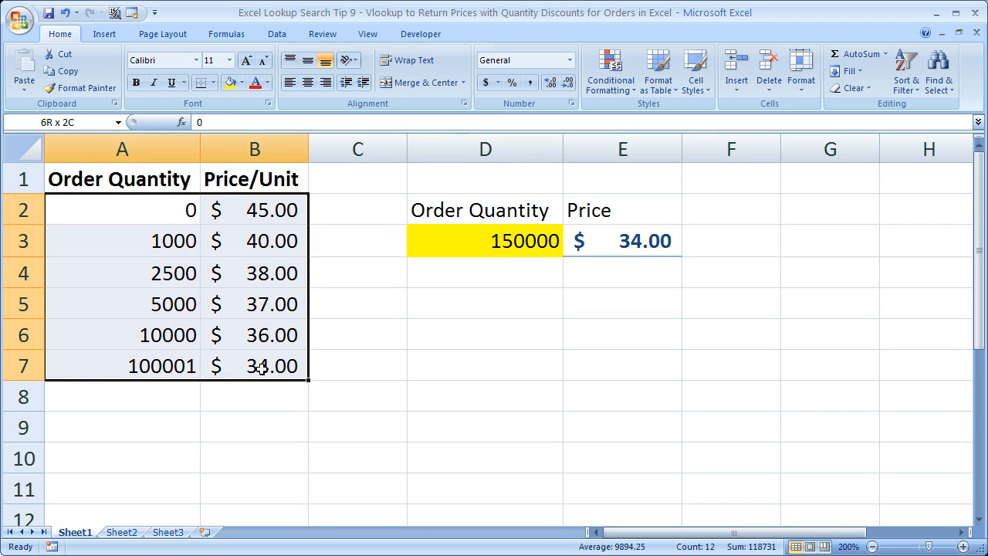
left_click(121, 210)
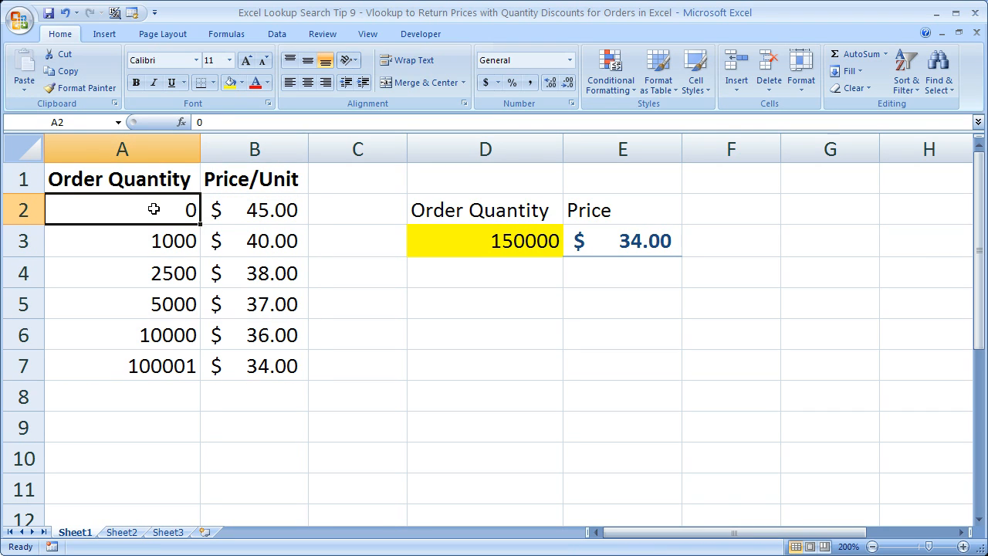
left_click_drag(120, 210, 120, 364)
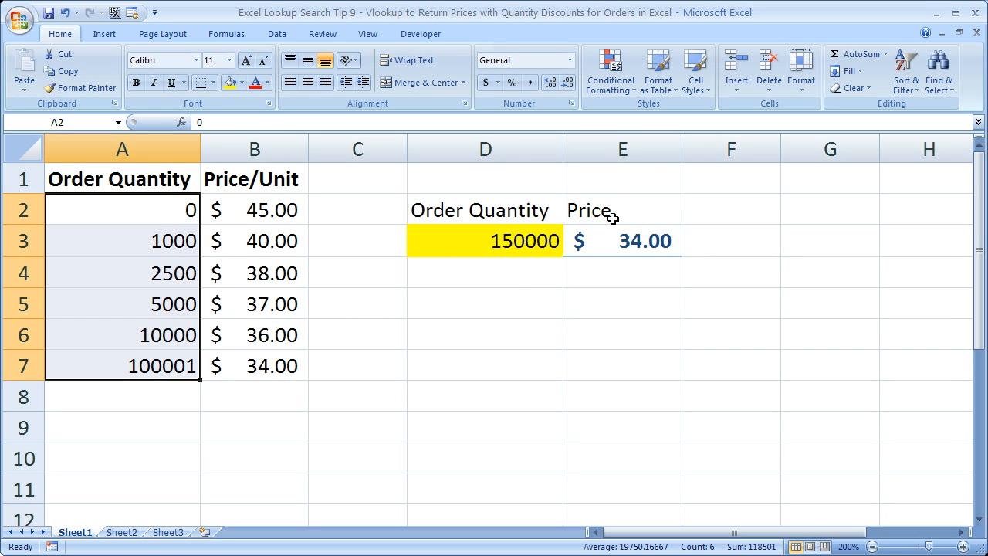
Review the VLOOKUP formula behind the price in E3 and leave it unchanged
double_click(622, 241)
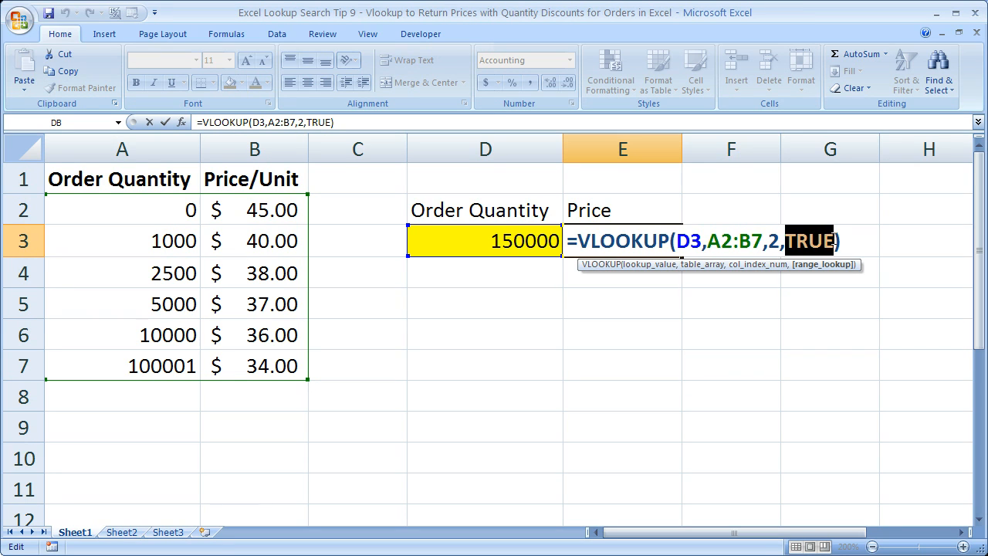
type("7500")
key("Return")
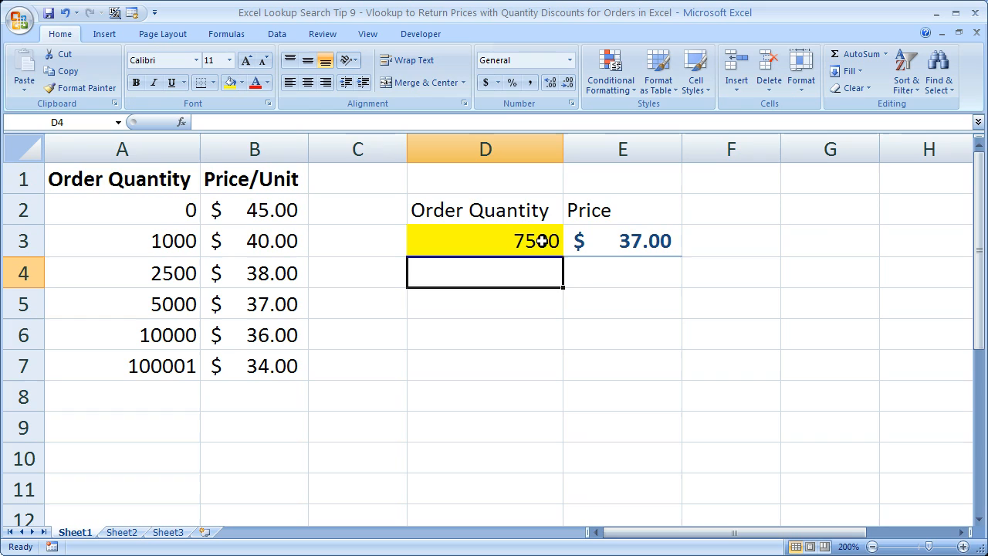
mouse_move(151, 219)
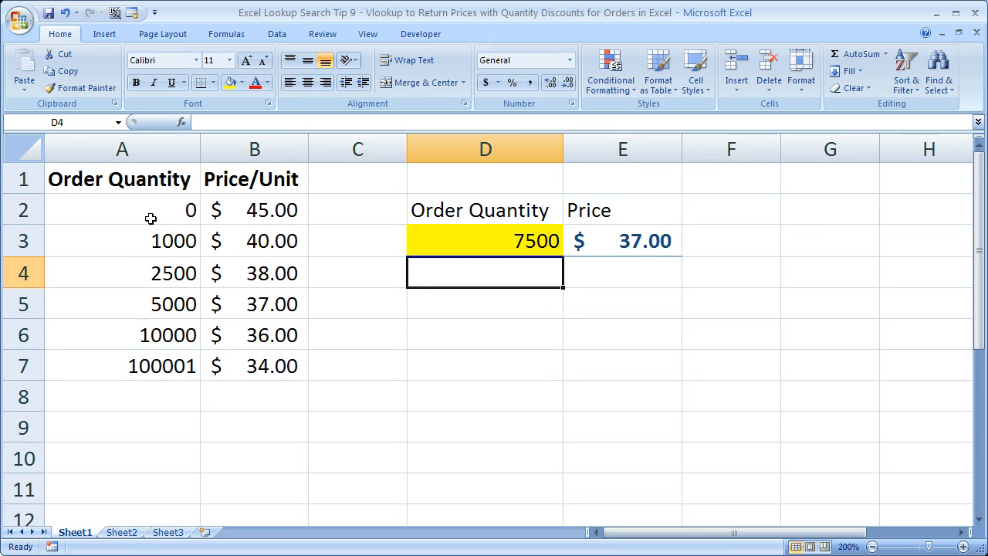
mouse_move(165, 298)
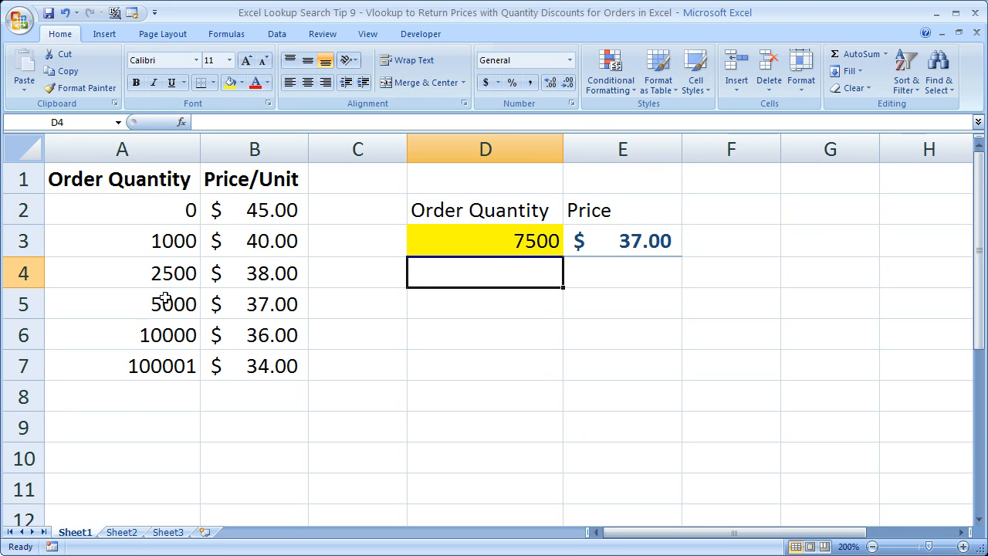
mouse_move(155, 337)
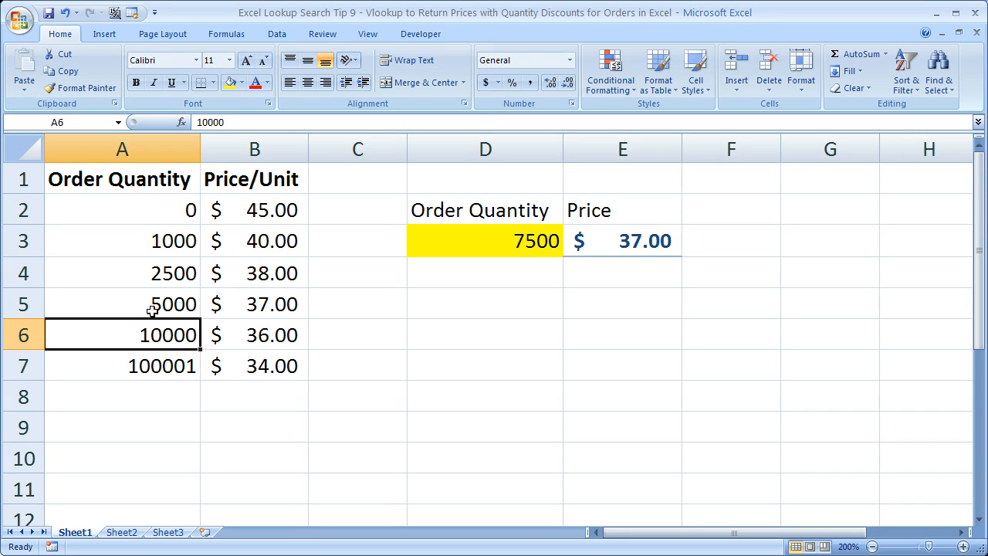
left_click(121, 302)
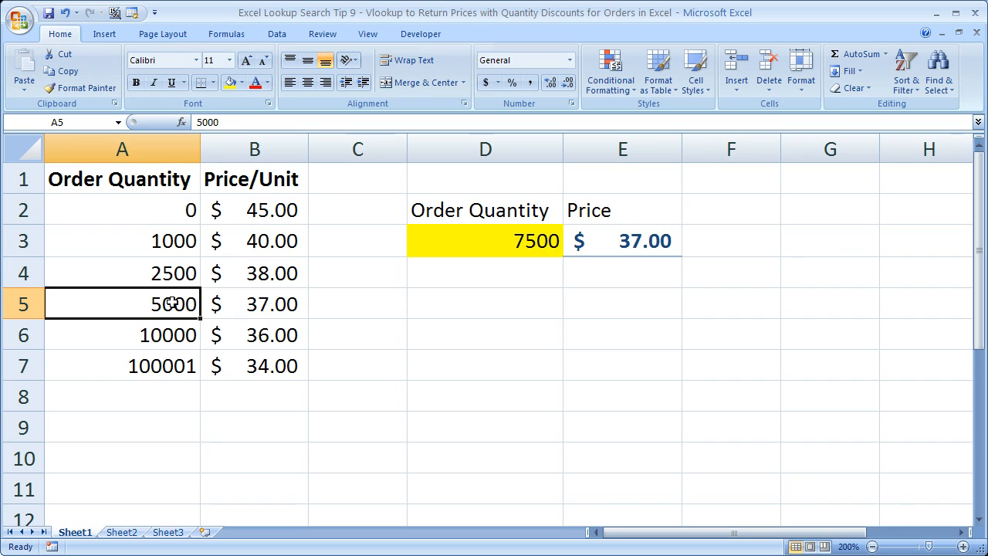
left_click(255, 303)
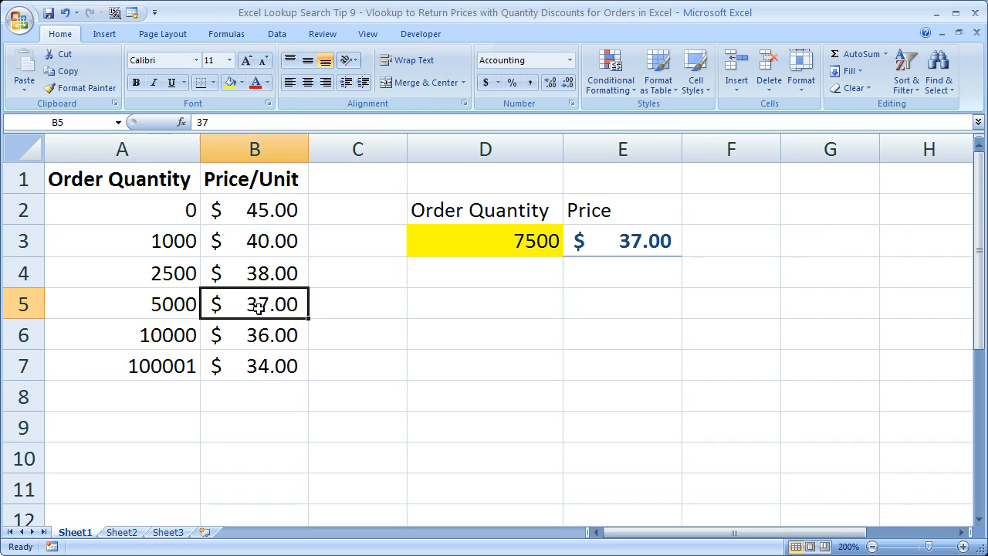
mouse_move(312, 307)
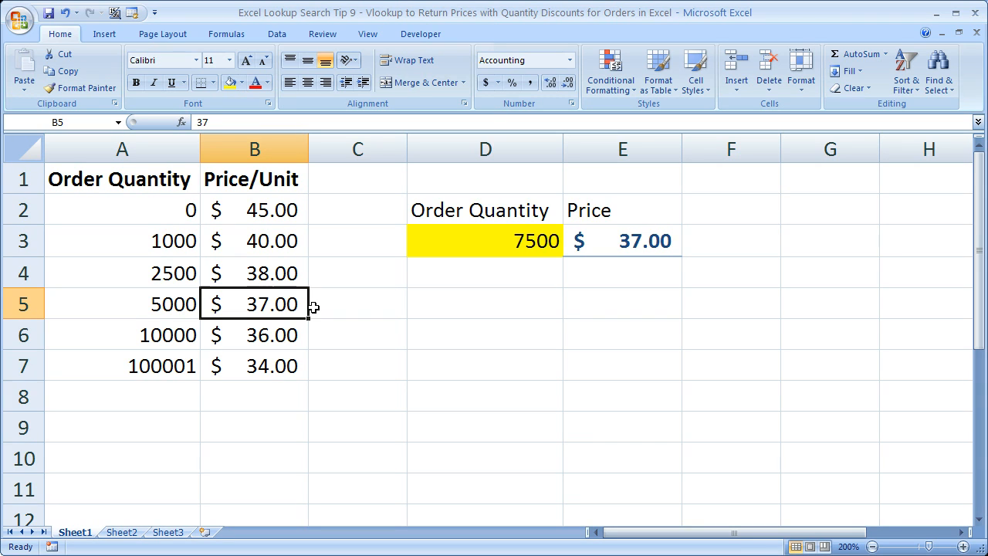
left_click(121, 302)
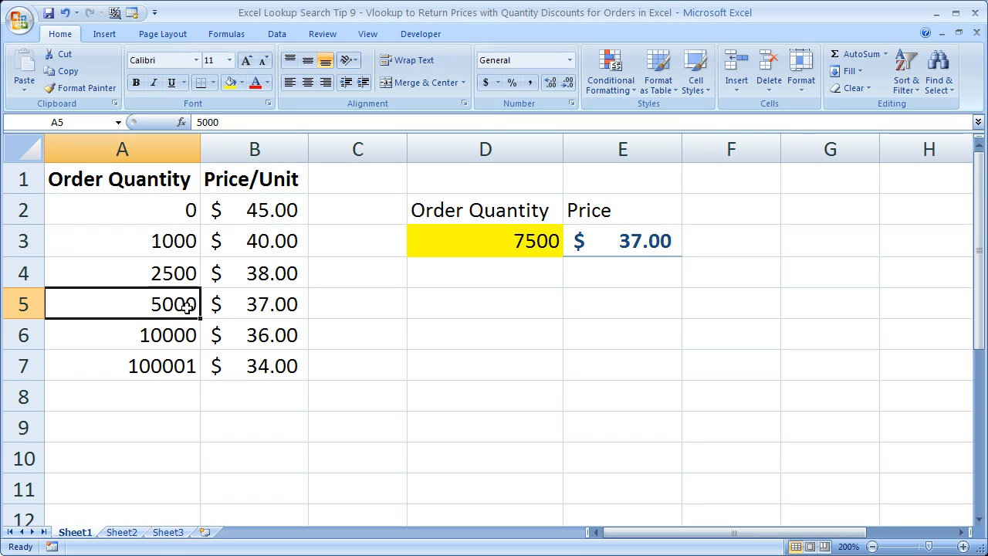
left_click_drag(121, 303, 120, 333)
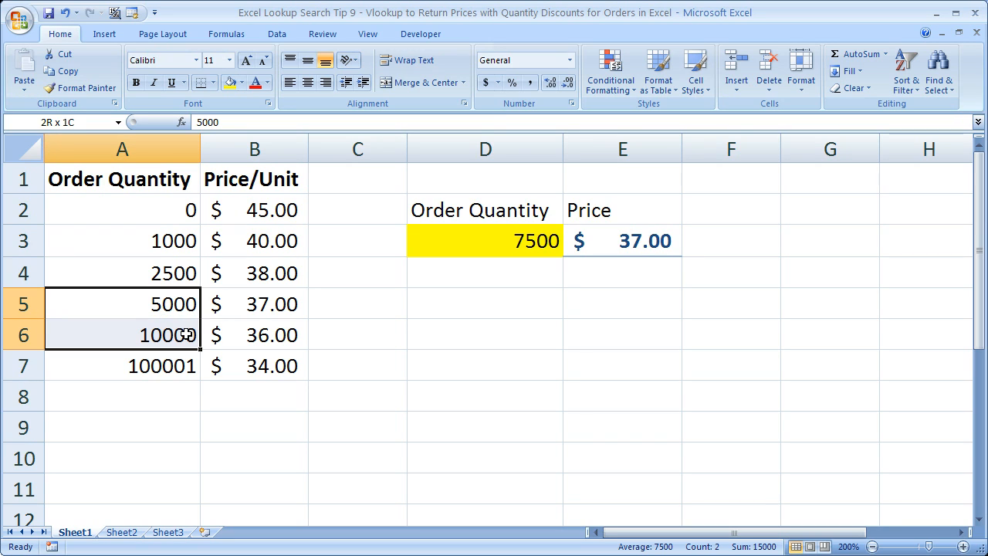
left_click(121, 302)
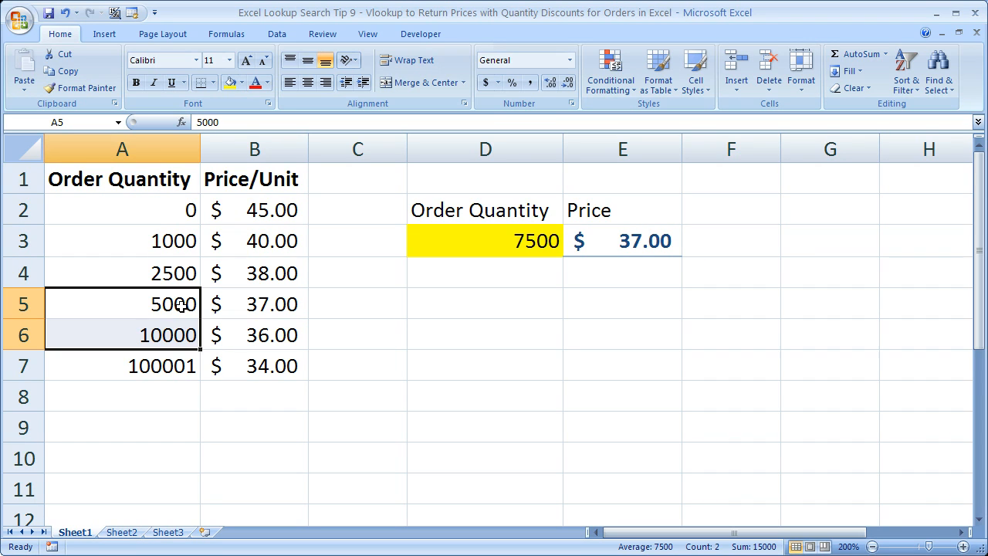
left_click(255, 302)
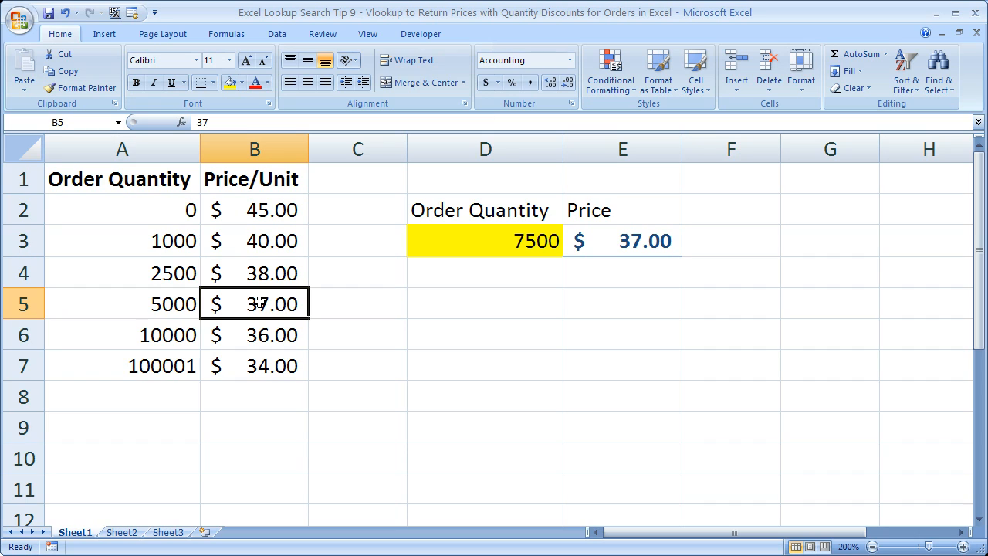
left_click(122, 333)
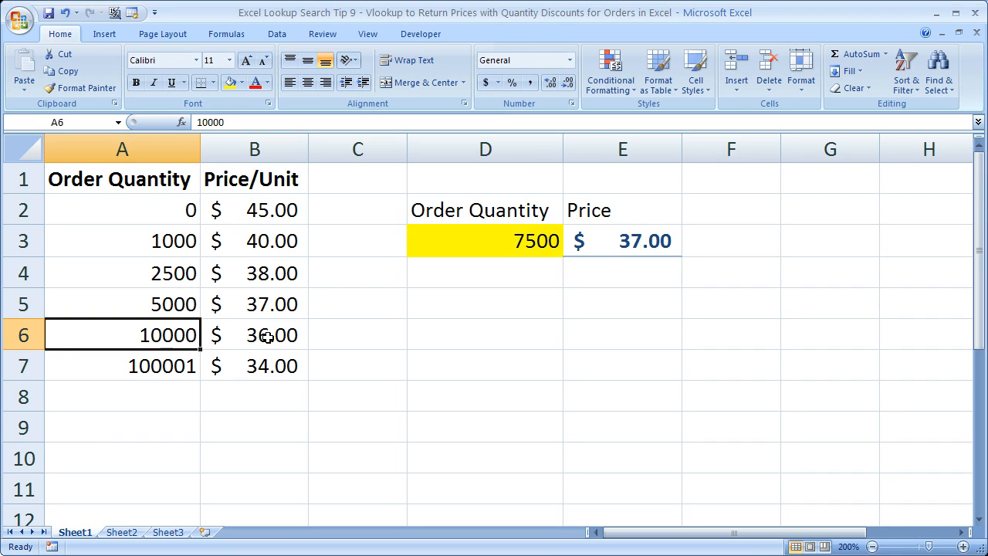
left_click(255, 333)
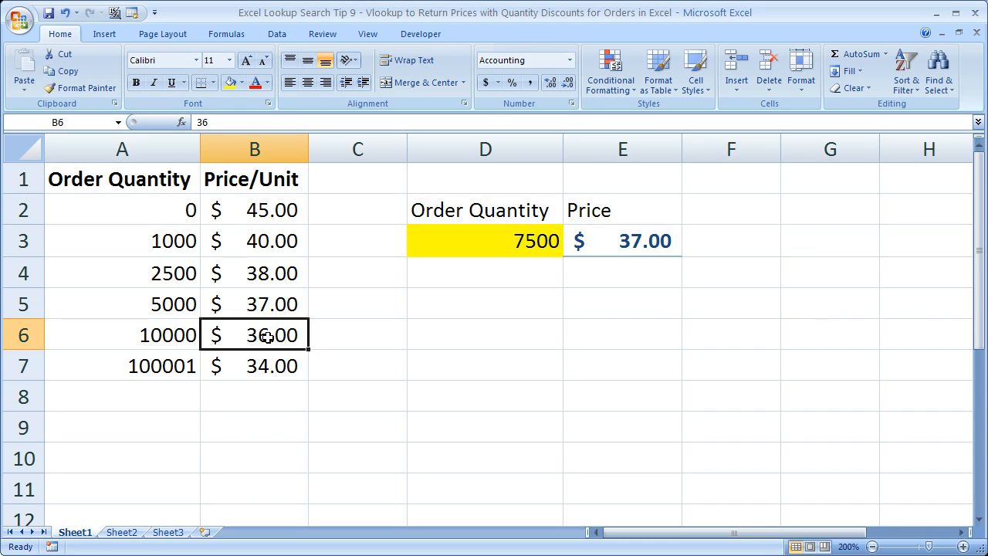
left_click(121, 210)
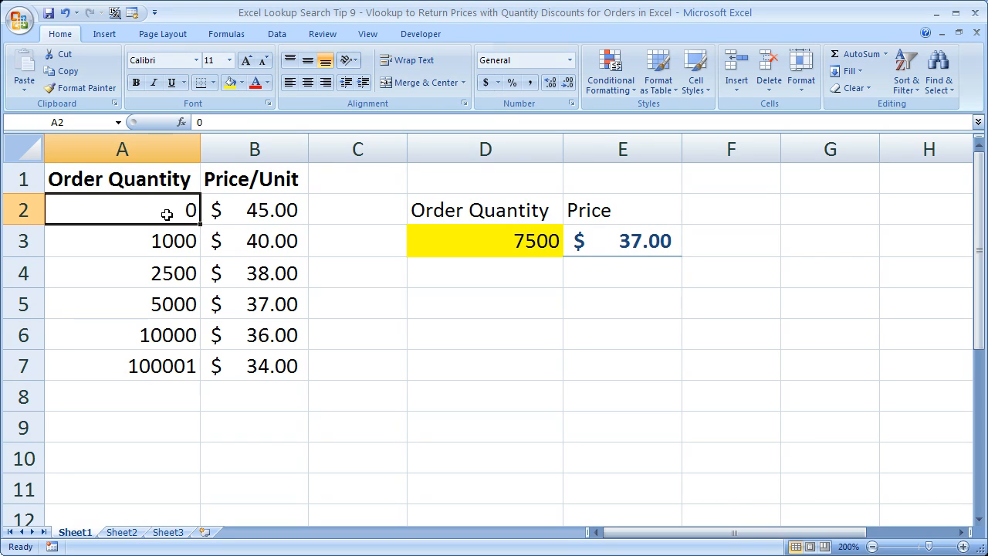
type("500")
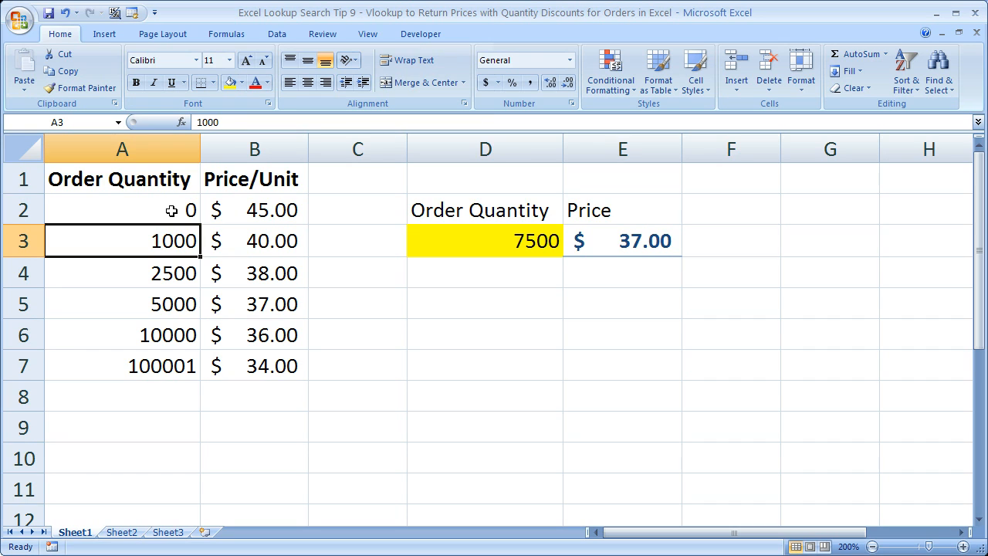
left_click(121, 210)
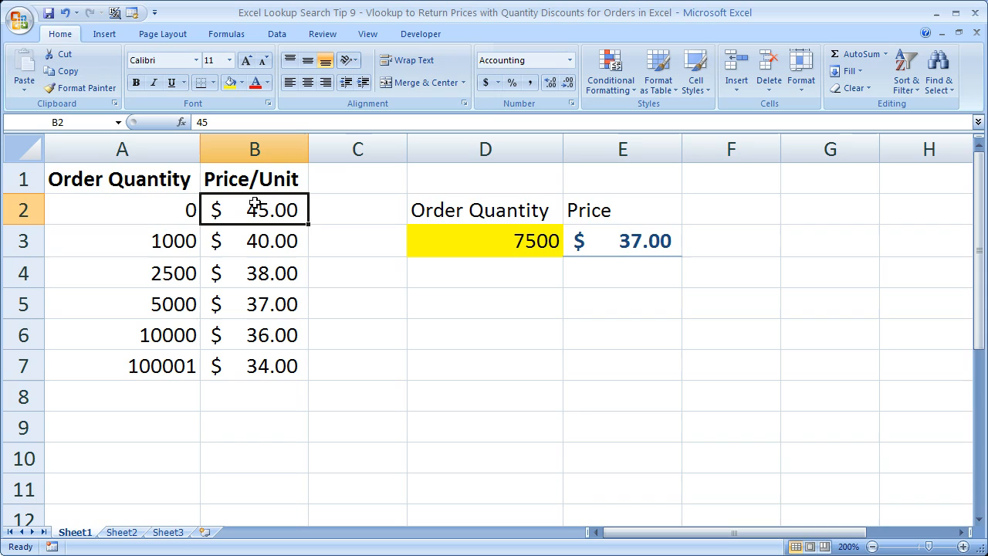
left_click(120, 241)
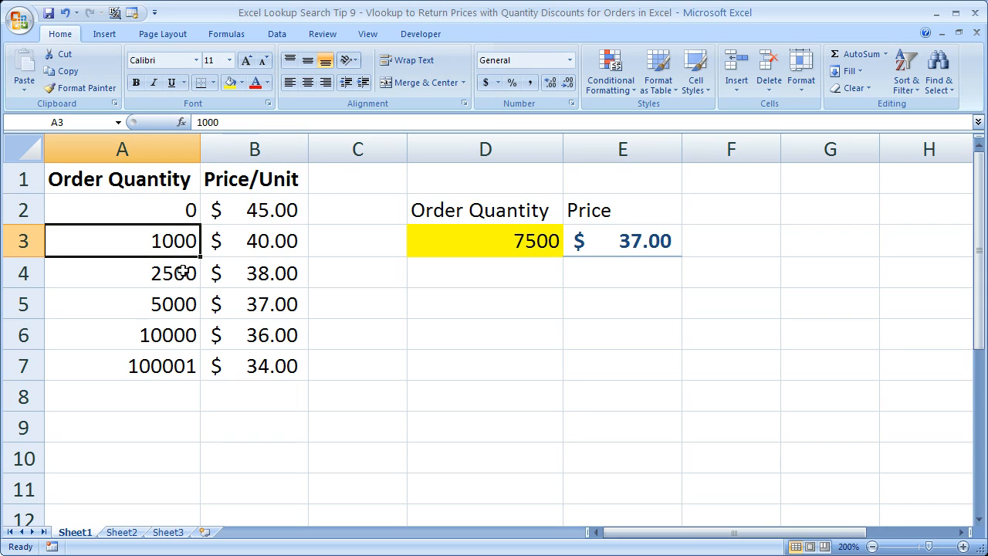
mouse_move(169, 244)
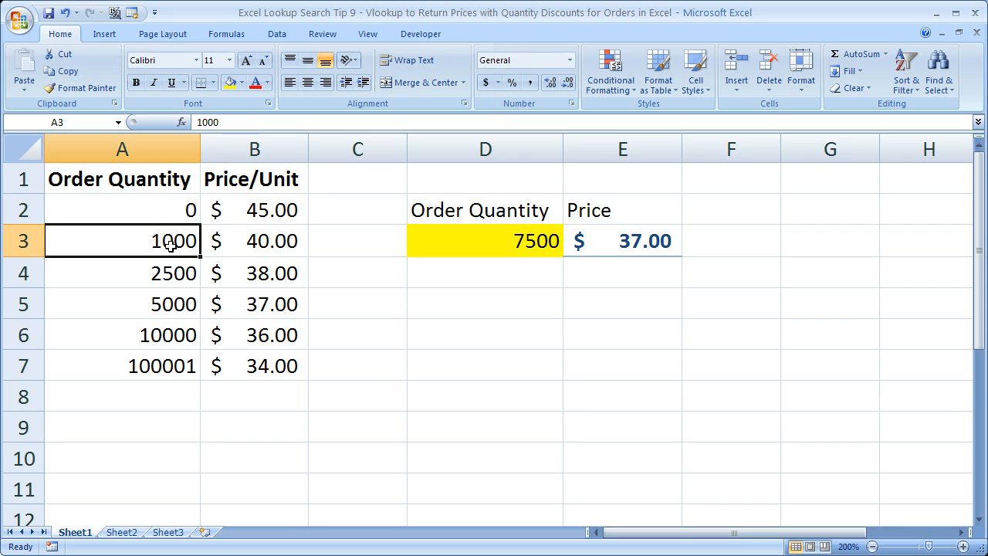
left_click(254, 240)
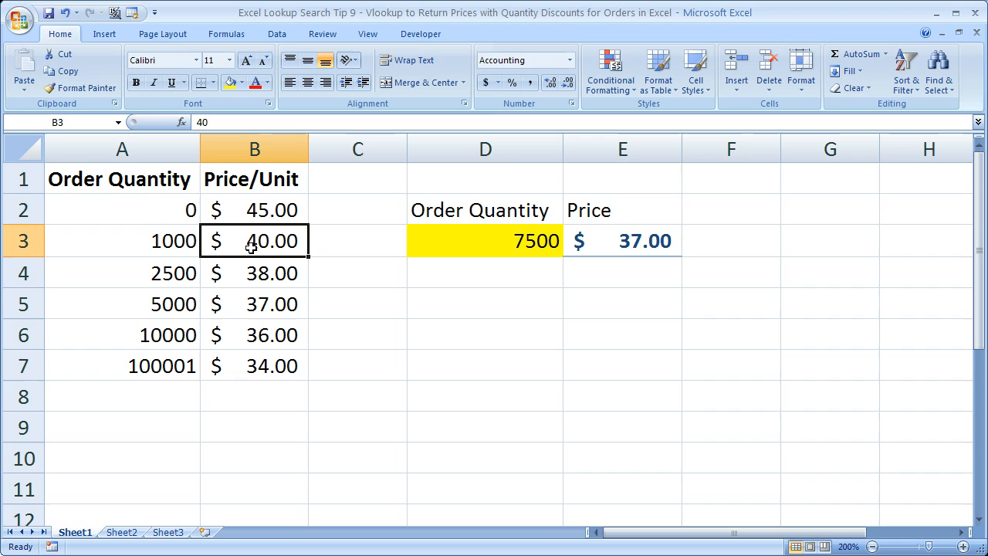
left_click_drag(121, 210, 121, 364)
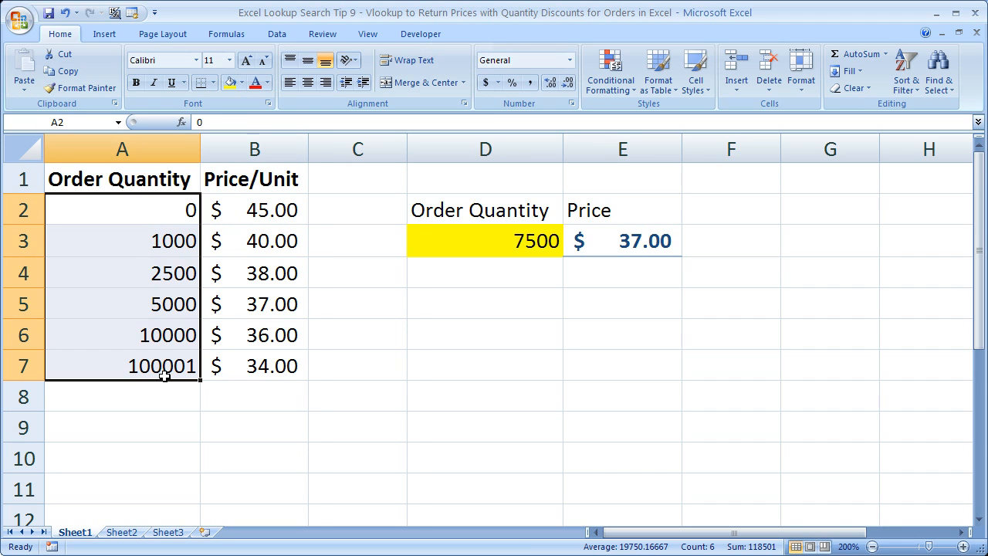
left_click(121, 302)
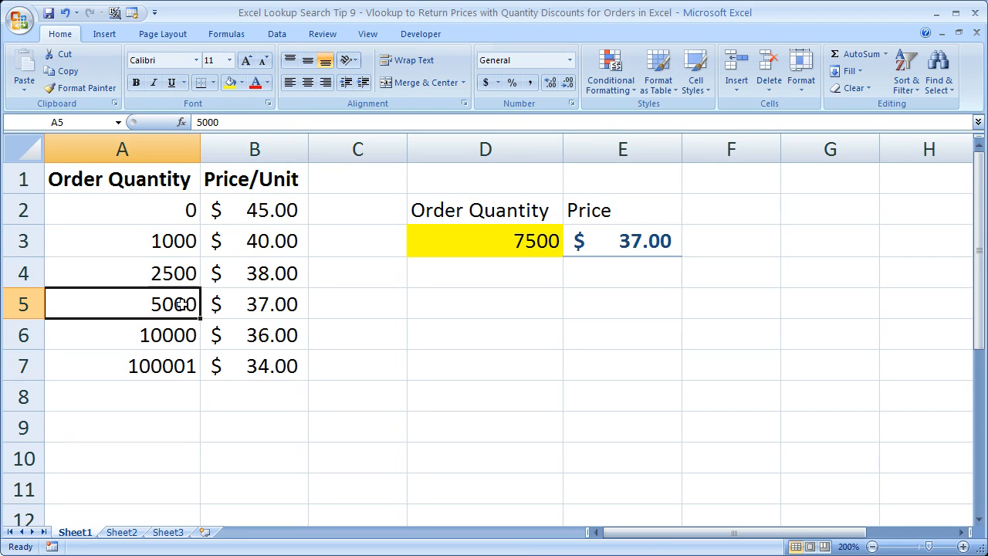
left_click(121, 241)
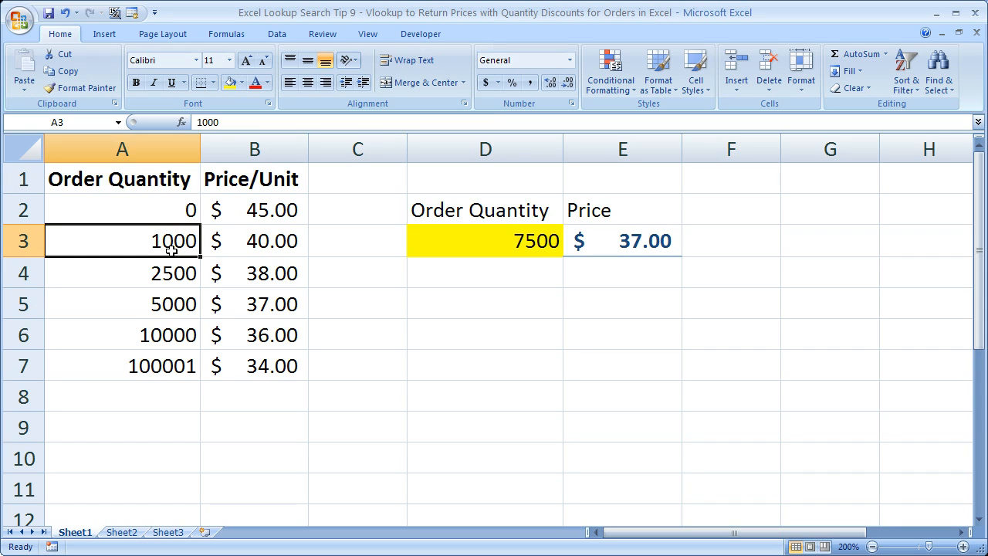
left_click(255, 241)
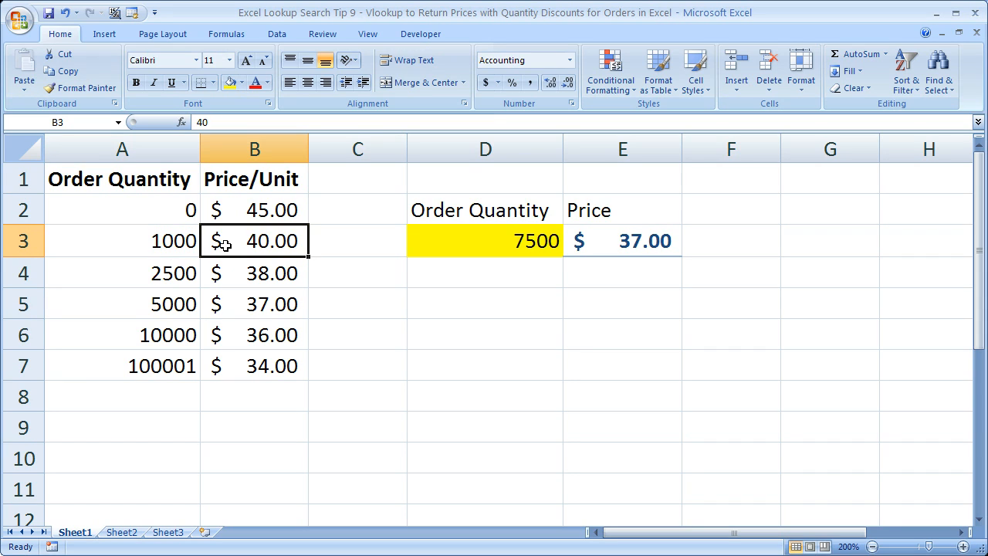